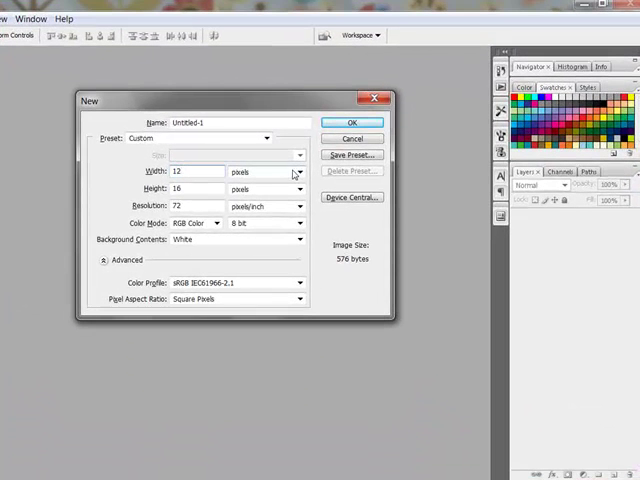
Create a new blank 12 x 12 inch page at 300 pixels per inch.
click(268, 172)
text(300)
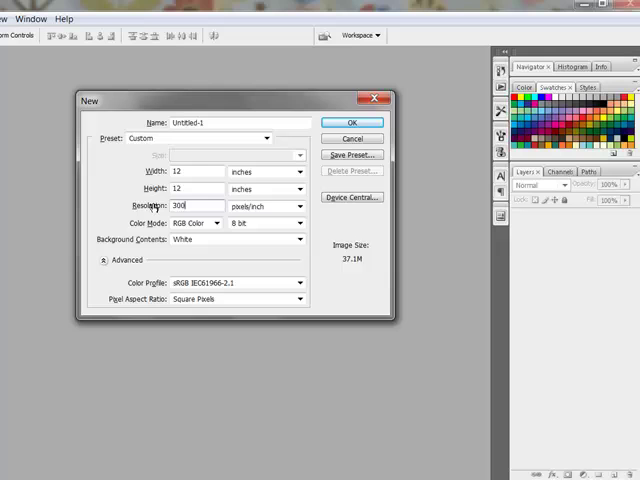
mouse_move(228, 244)
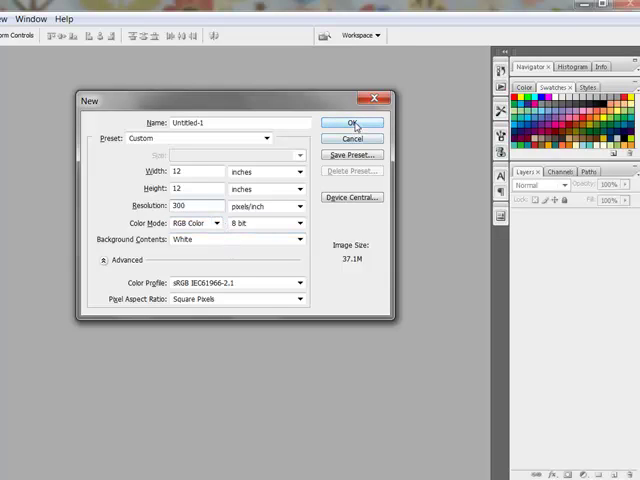
click(352, 124)
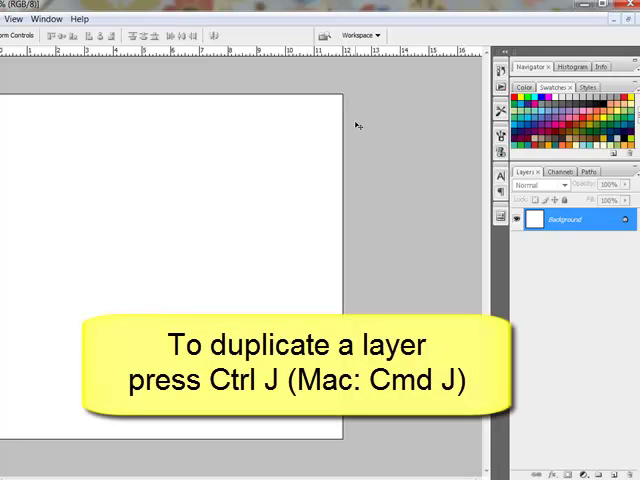
Duplicate the white background with Ctrl+J and choose the Elliptical Marquee Tool.
key(Ctrl+j)
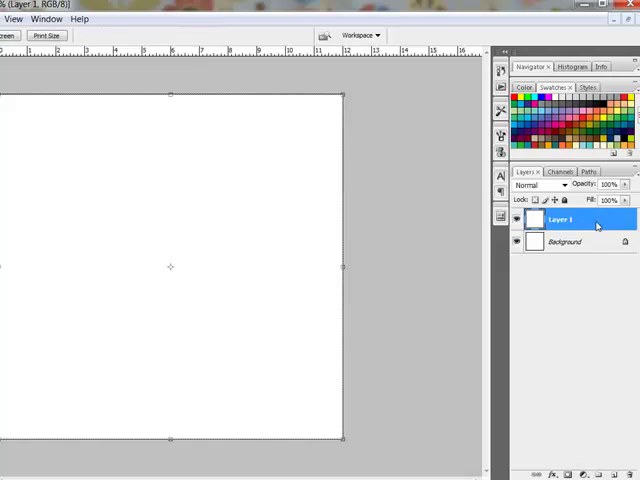
double_click(560, 220)
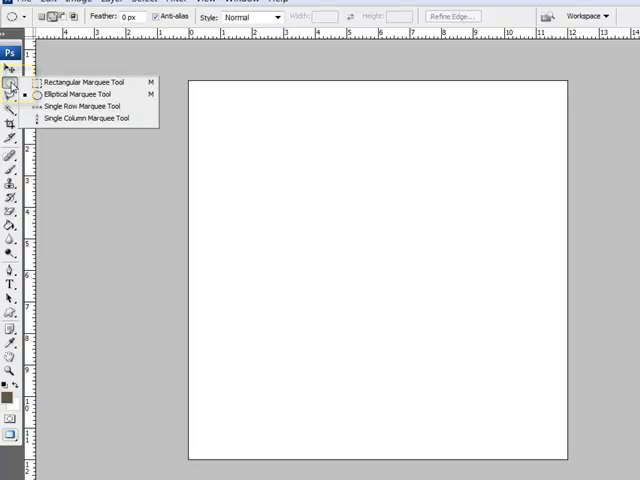
click(88, 82)
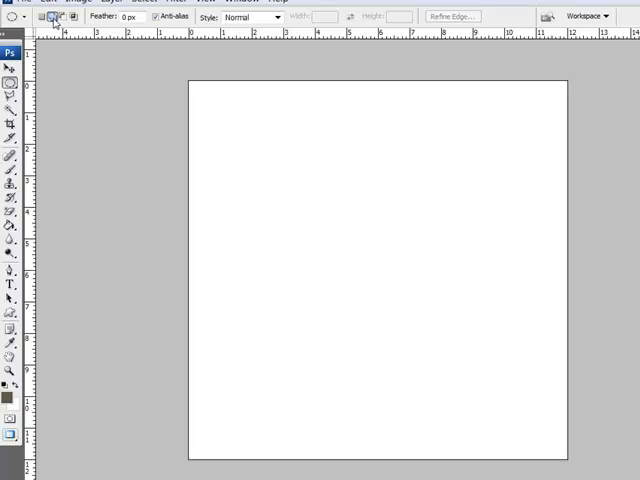
mouse_move(52, 16)
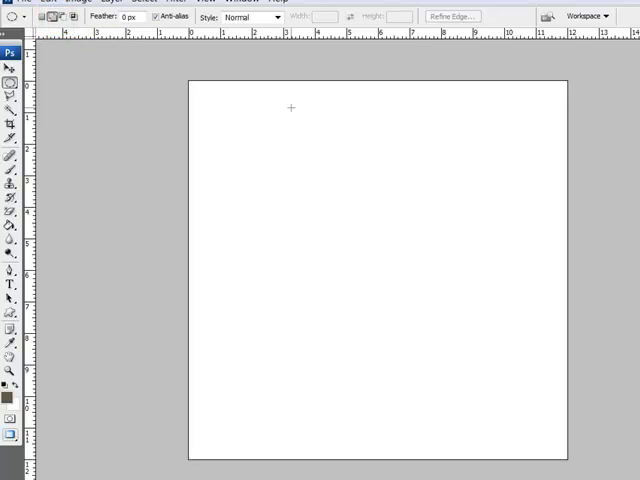
mouse_move(352, 132)
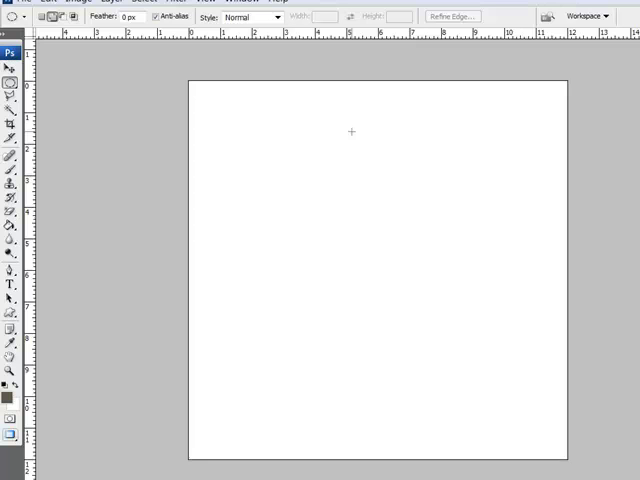
Cut two circular windows from the top layer, upper right and lower left, then deselect.
drag(352, 132, 424, 204)
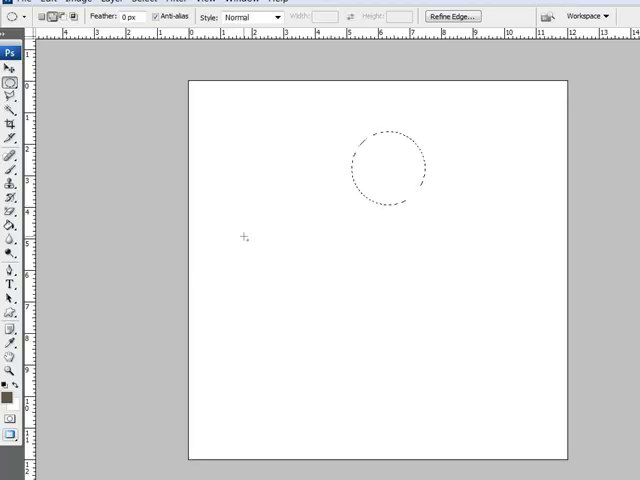
drag(244, 236, 336, 312)
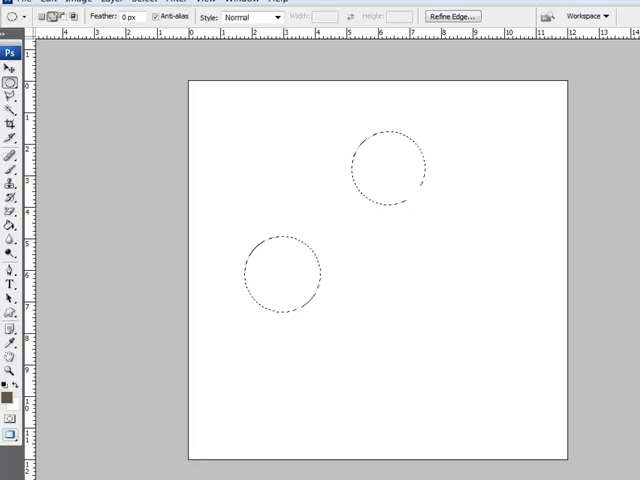
key(ctrl+d)
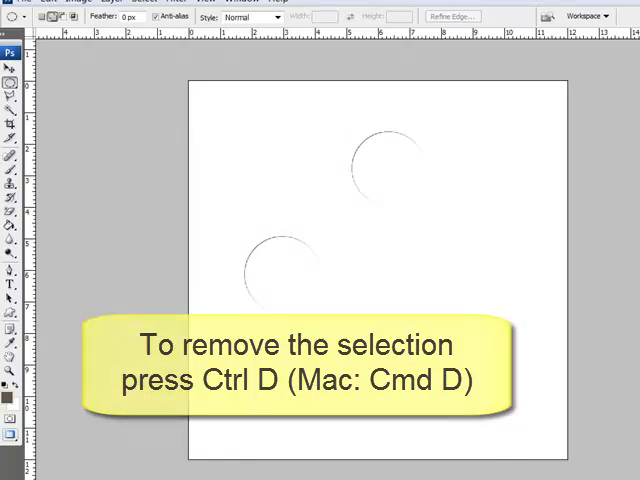
Place grunge paper over the page with red gingham showing through the two windows.
click(12, 56)
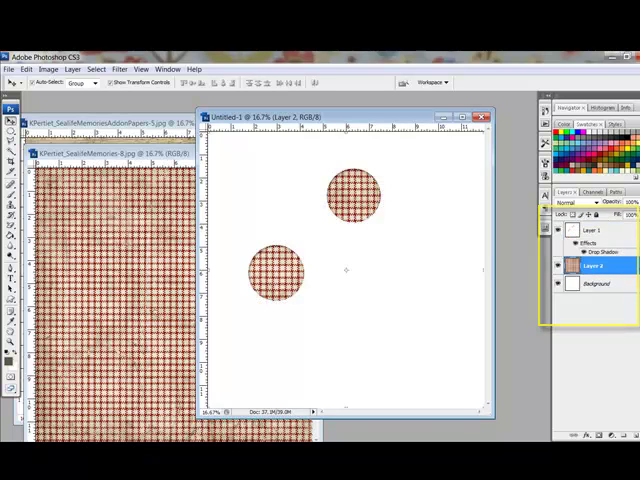
key(ctrl+e)
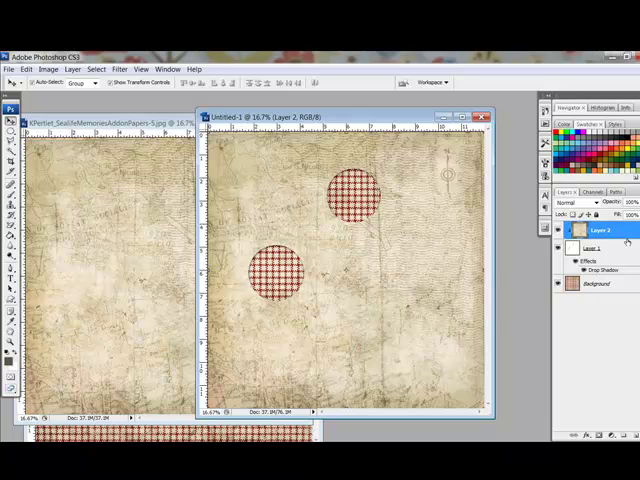
mouse_move(400, 118)
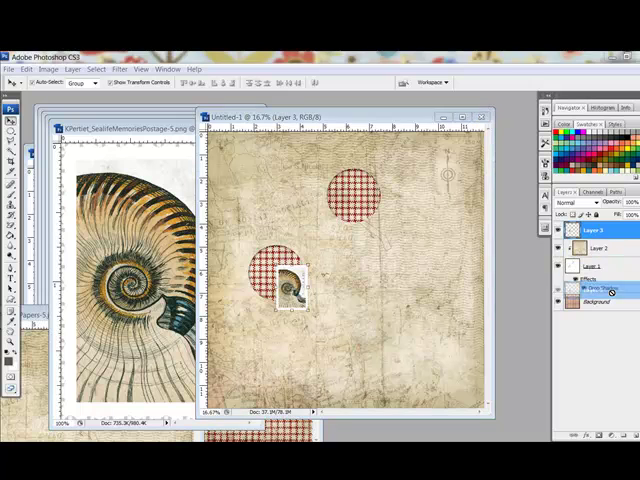
Position the nautilus shell layer so it peeks through the lower-left window.
click(598, 288)
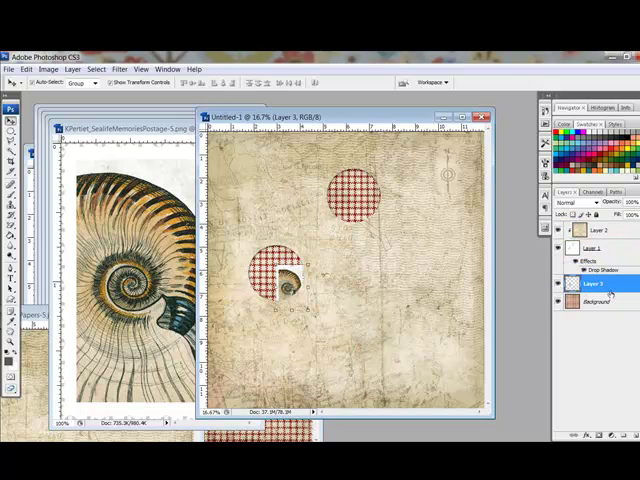